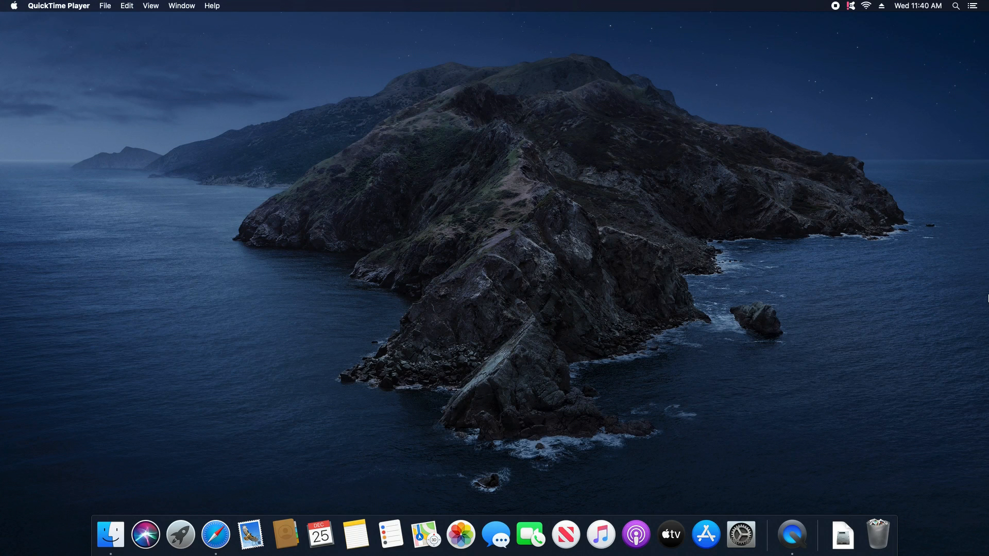
pyautogui.moveTo(395, 209)
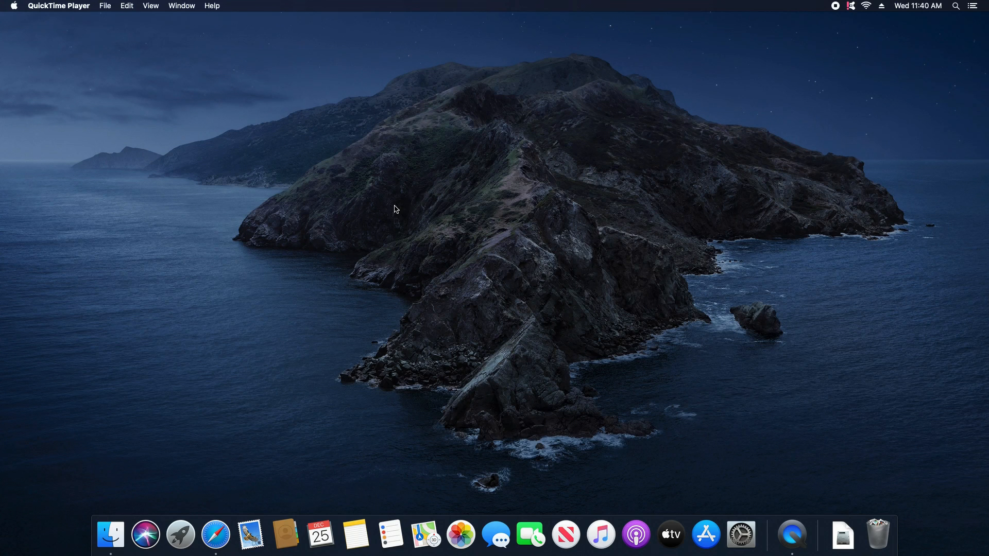
pyautogui.moveTo(34, 25)
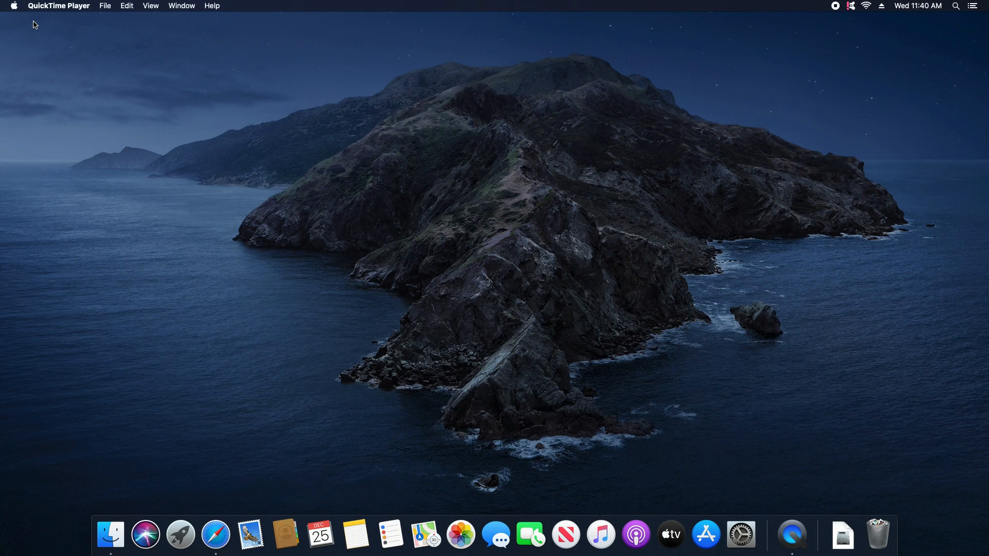
# Step: Reveal the Apple menu from the Finder desktop menu bar
pyautogui.click(12, 7)
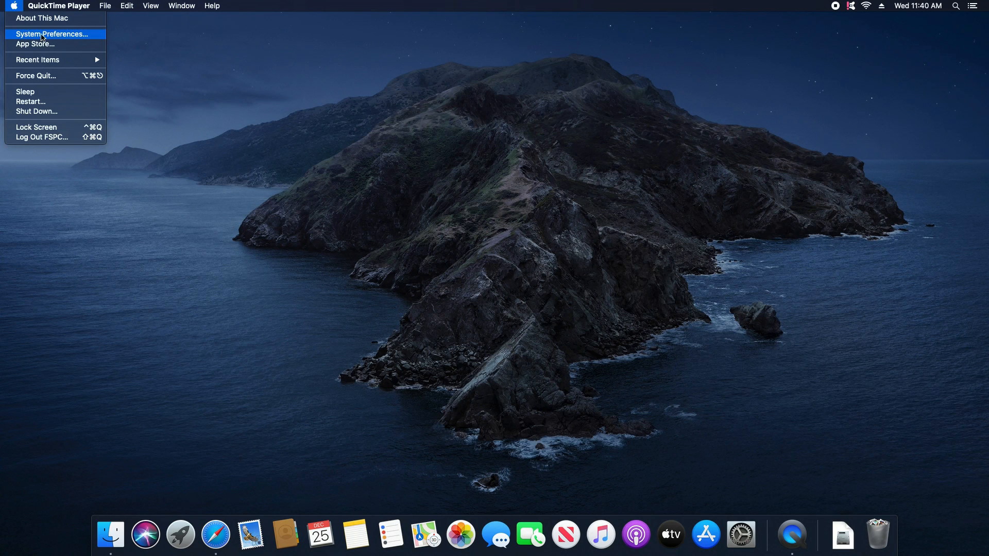
# Step: Launch System Preferences and show Security & Privacy on its General page
pyautogui.click(50, 34)
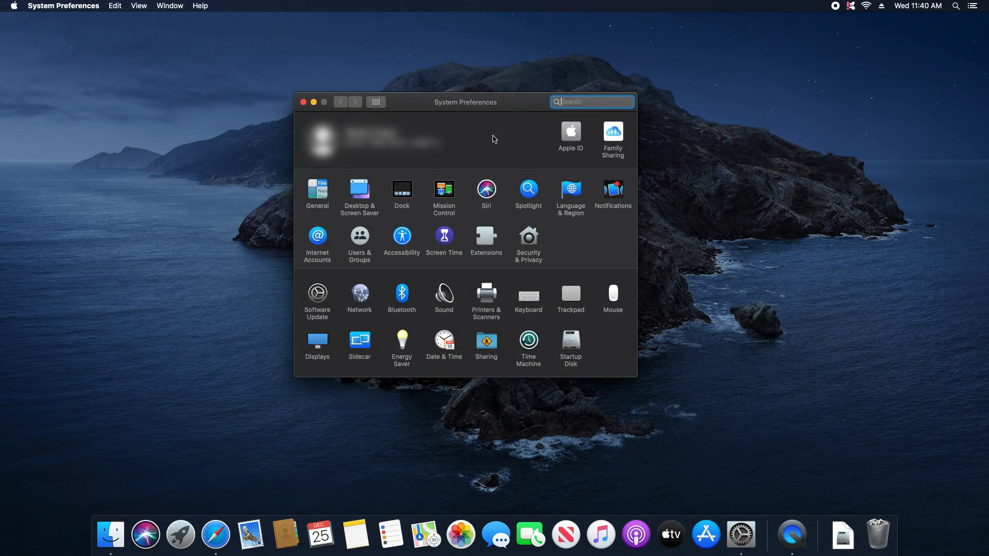
pyautogui.moveTo(532, 243)
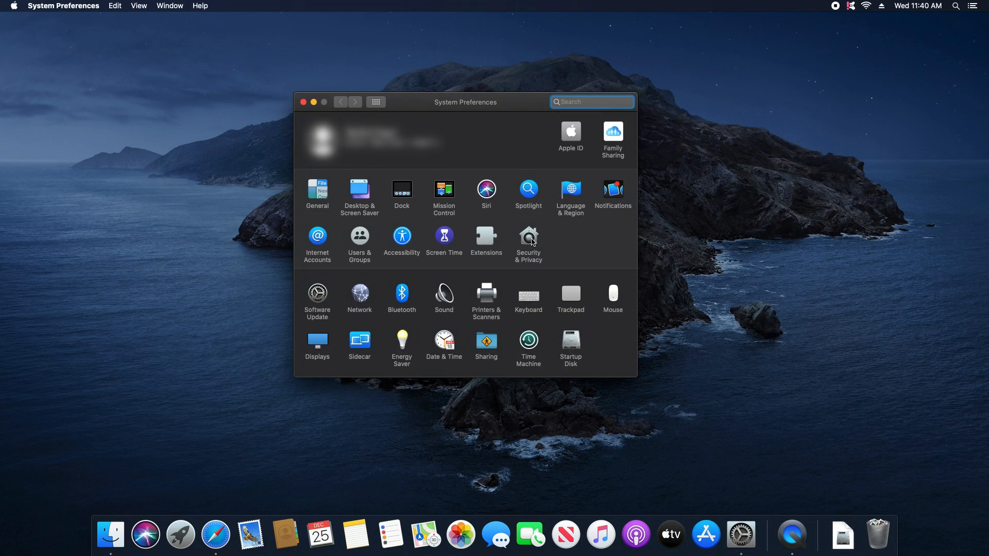
pyautogui.click(528, 243)
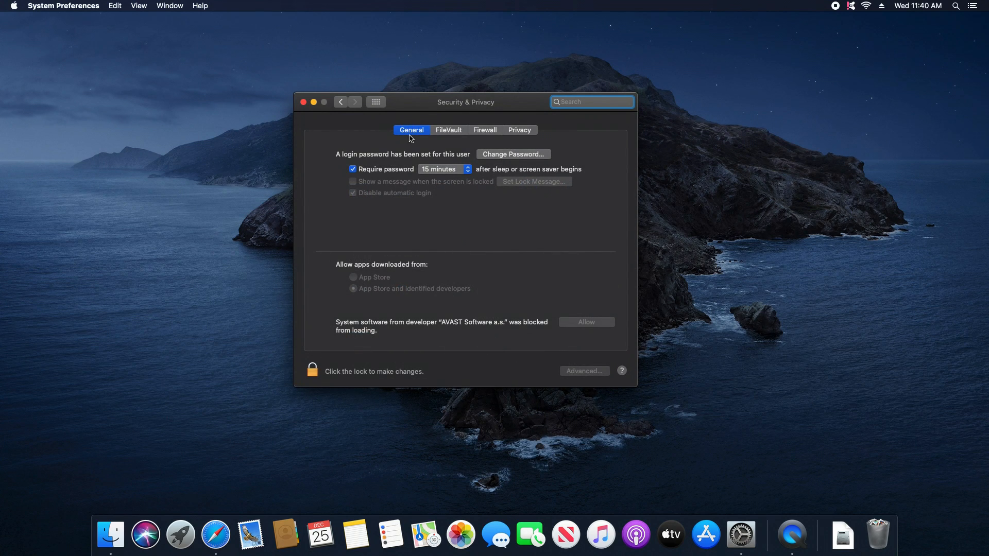
pyautogui.click(592, 102)
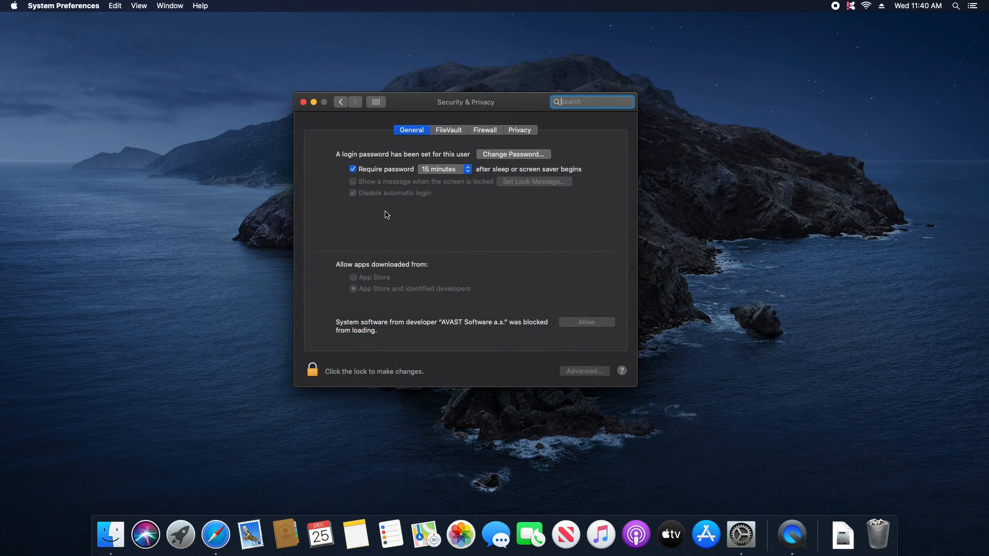
pyautogui.moveTo(371, 316)
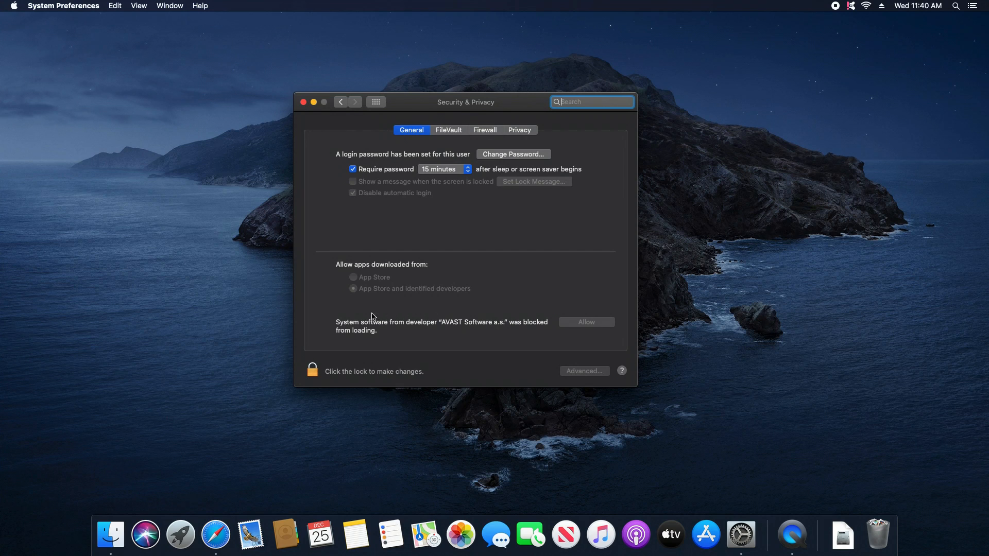
pyautogui.moveTo(481, 339)
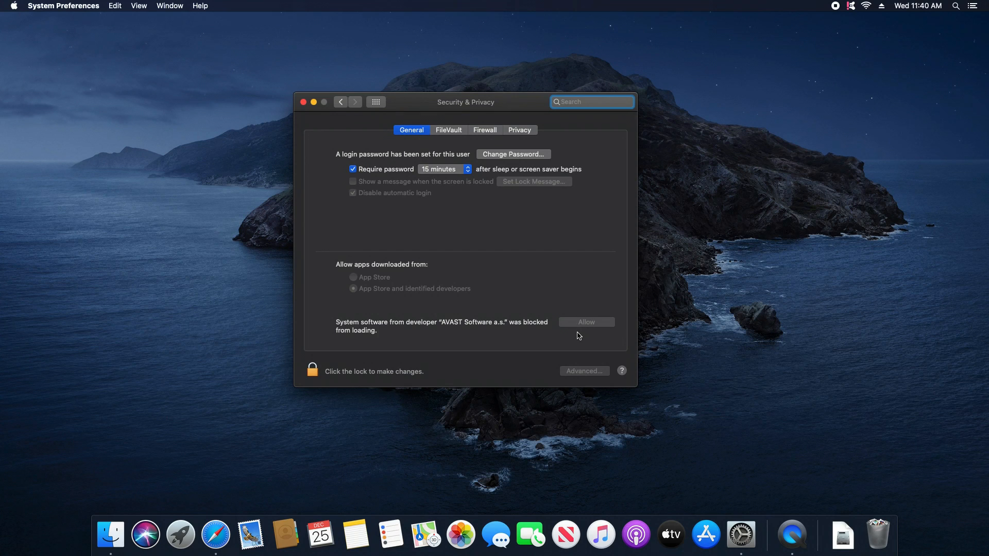
pyautogui.click(591, 102)
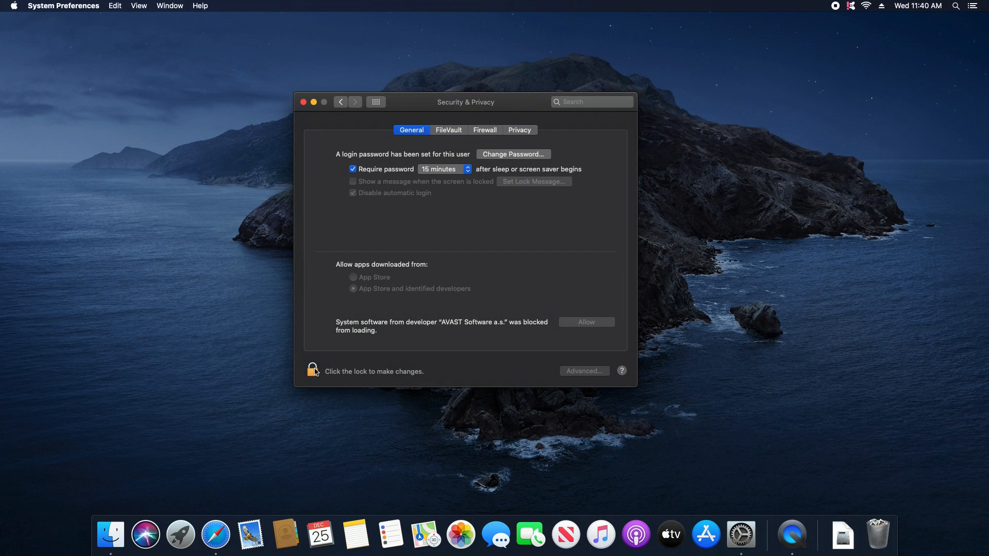
# Step: Unlock Security & Privacy with the admin password so its settings become editable
pyautogui.click(311, 371)
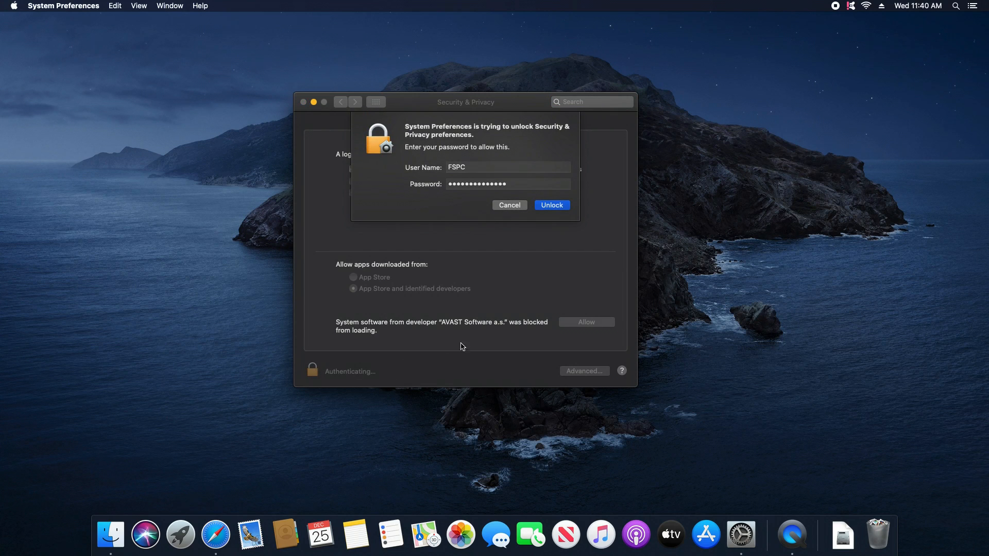
pyautogui.click(550, 205)
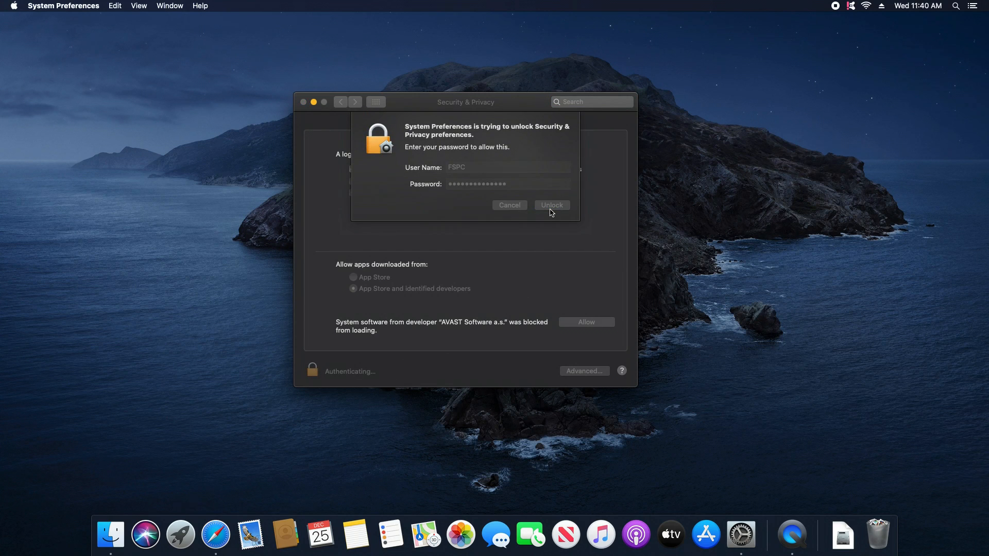
pyautogui.click(550, 205)
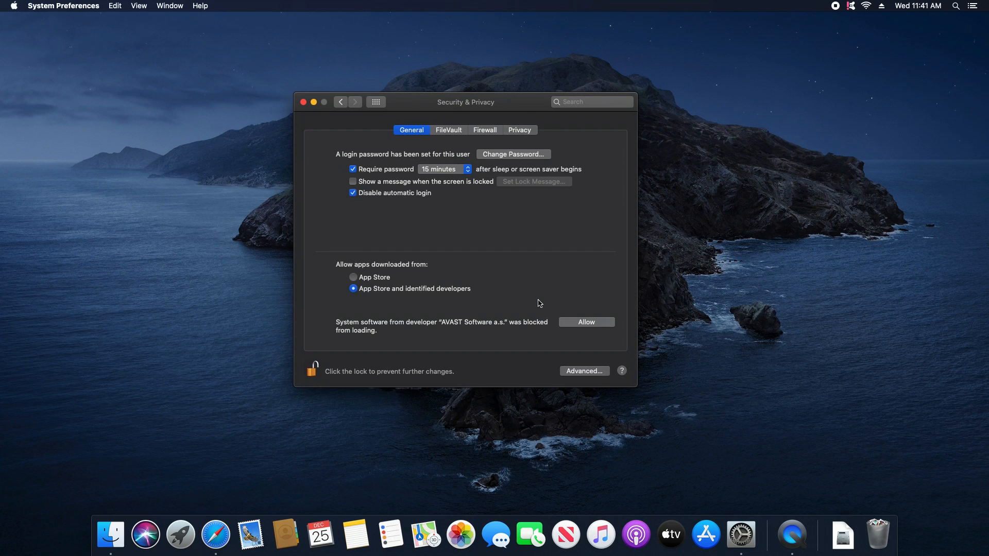
pyautogui.moveTo(482, 256)
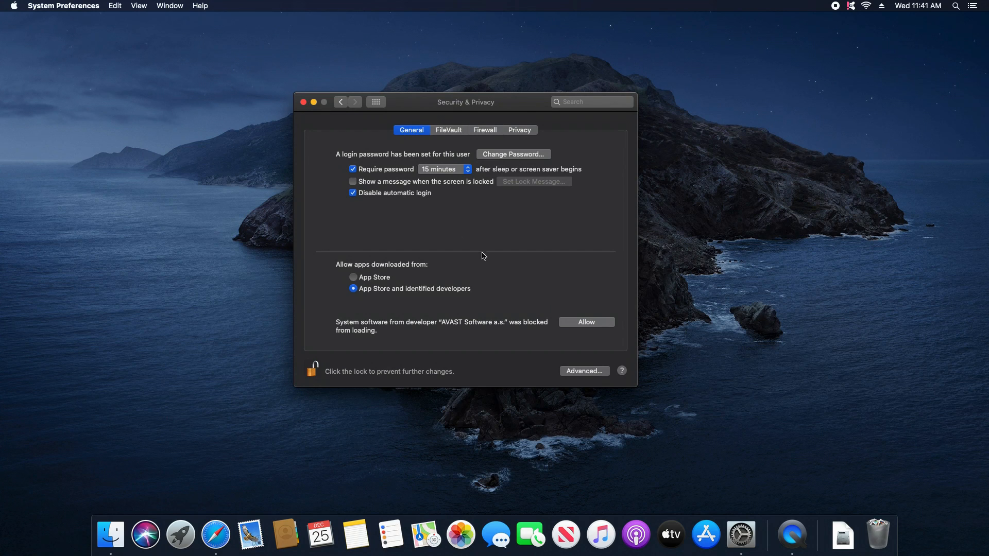
# Step: Quit System Preferences and launch Terminal through Spotlight by searching 'terminal'
pyautogui.click(303, 102)
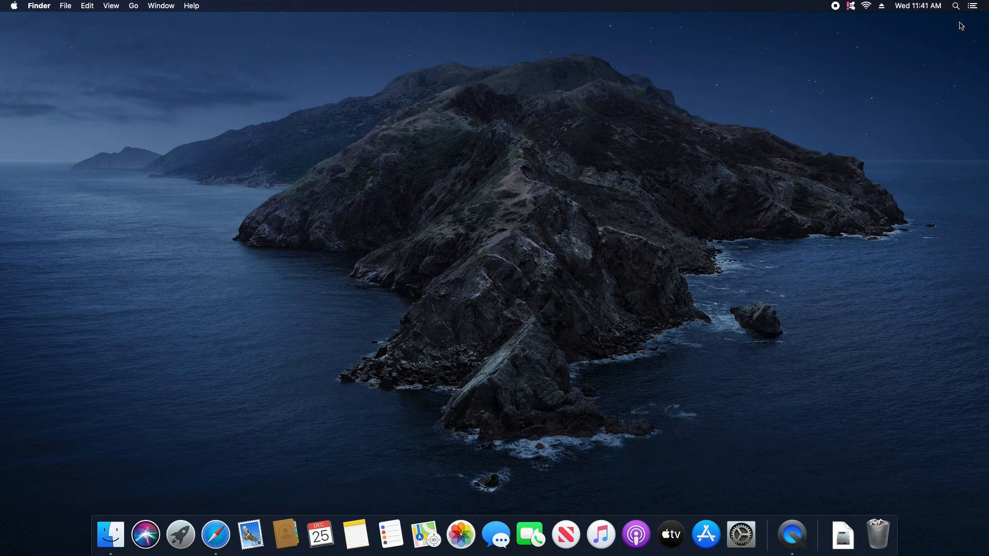
pyautogui.click(956, 6)
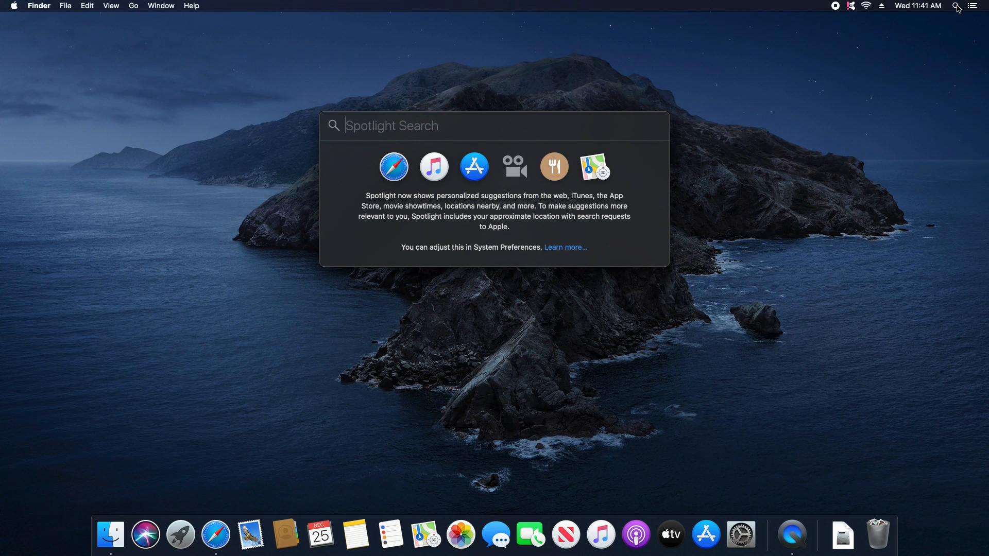
pyautogui.write('terminal')
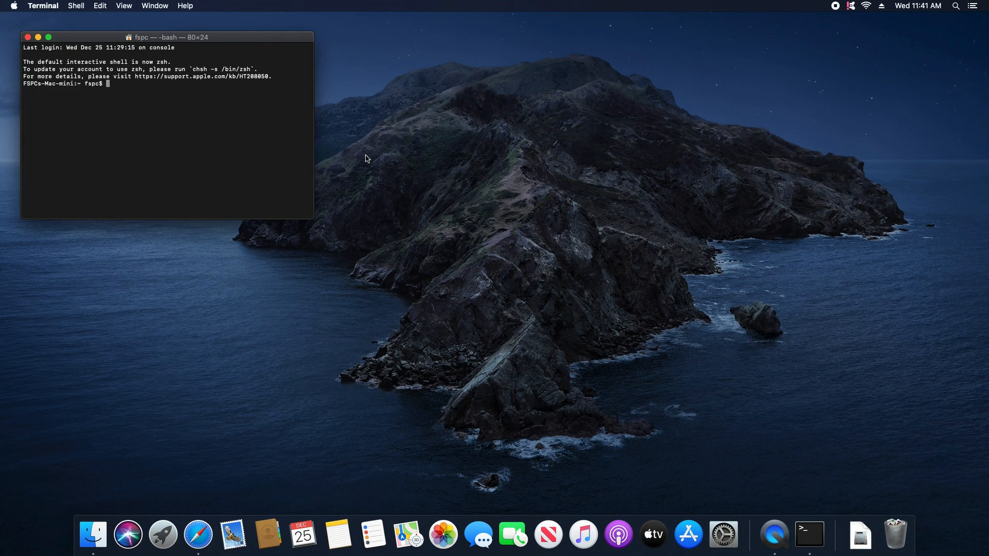
# Step: Run 'sudo spctl --master-disable' with the admin password to turn off Gatekeeper
pyautogui.moveTo(167, 37); pyautogui.dragTo(460, 116)
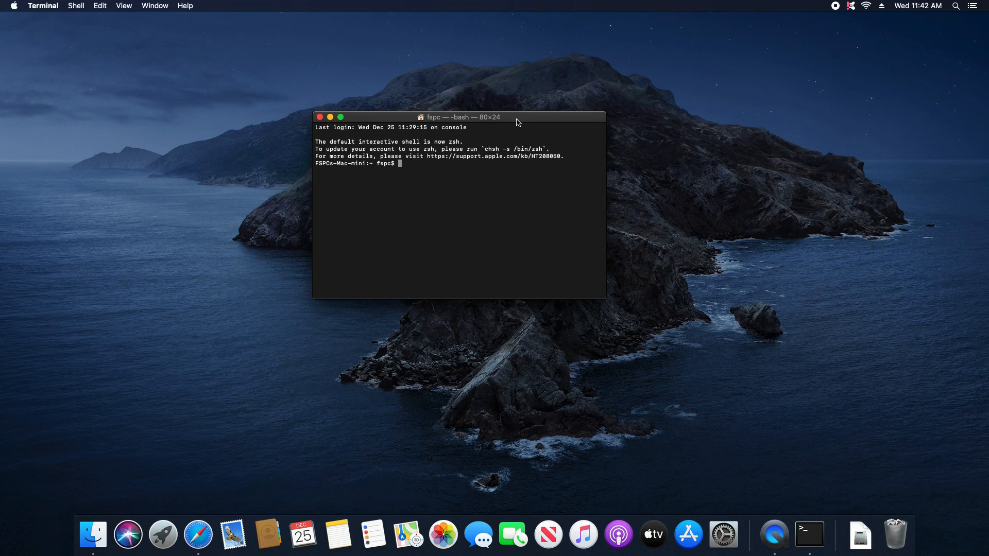
pyautogui.write('sudo spctl --master-disable')
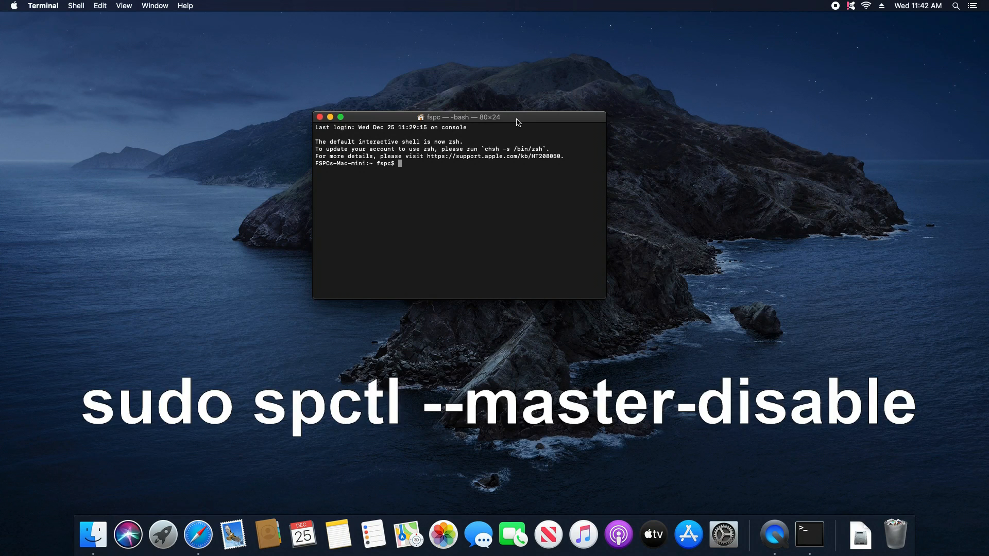
pyautogui.write('sudo')
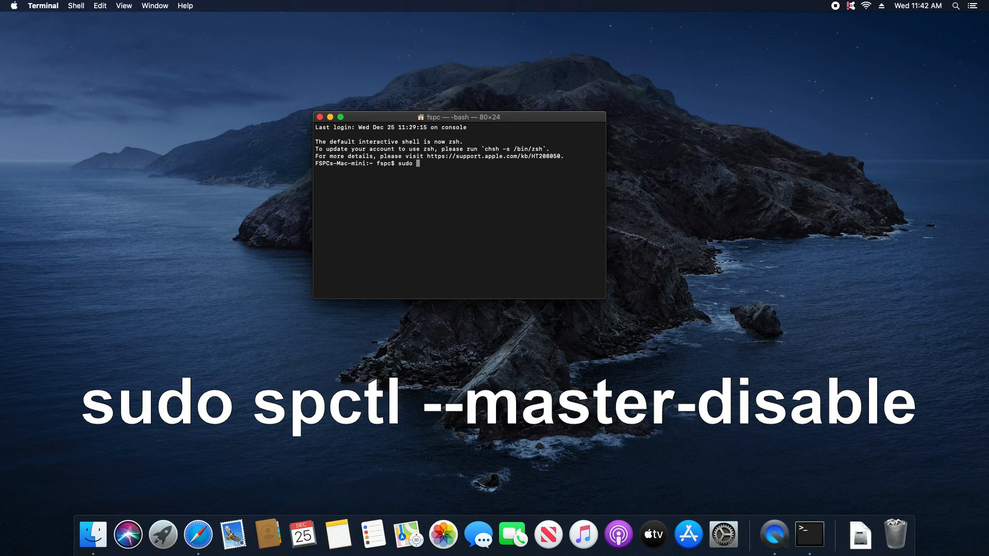
pyautogui.write('spctl')
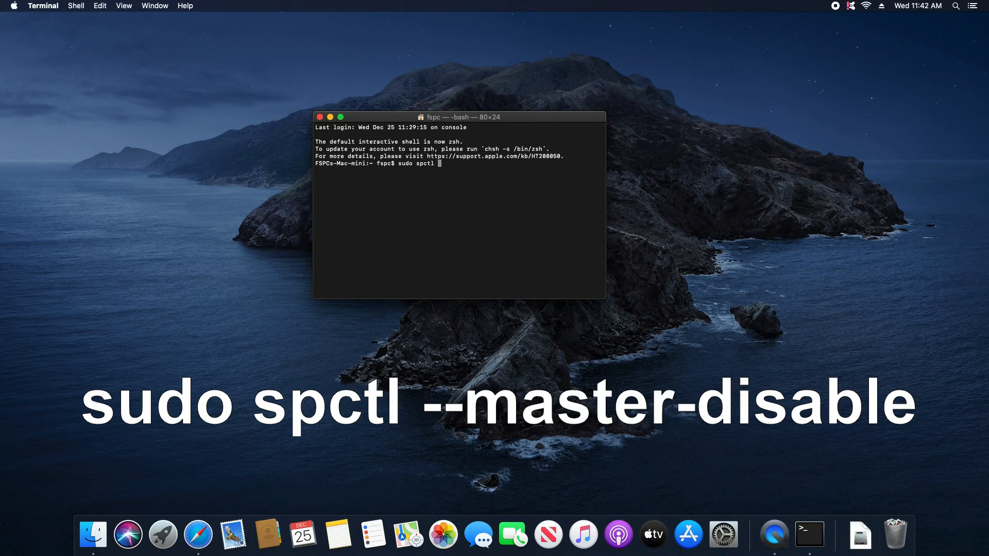
pyautogui.write('--mas')
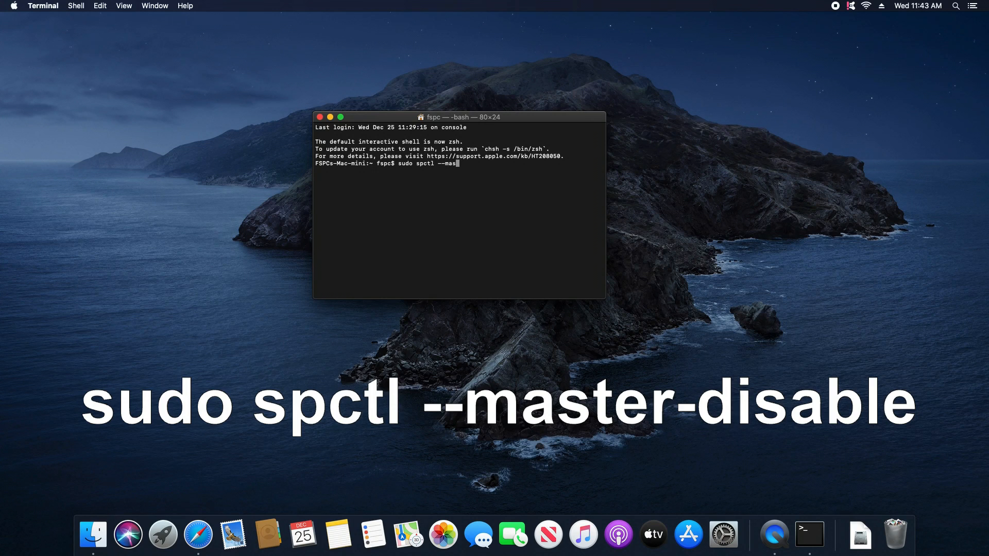
pyautogui.write('ter-')
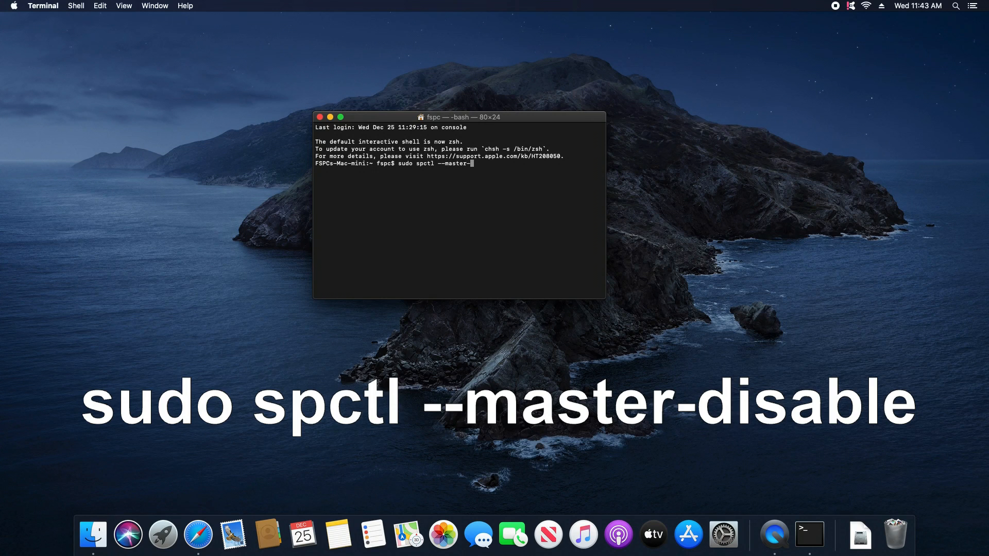
pyautogui.write('disable')
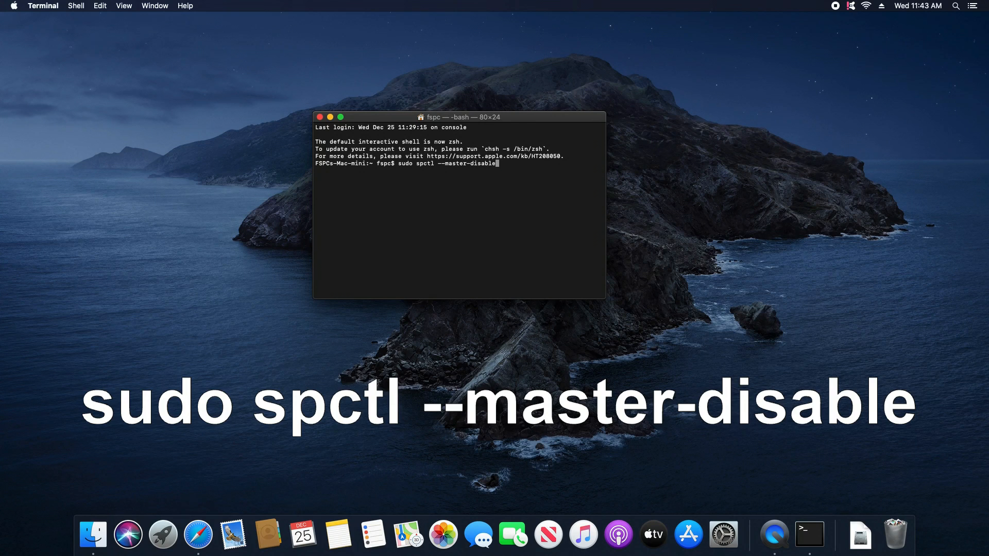
pyautogui.press('Return')
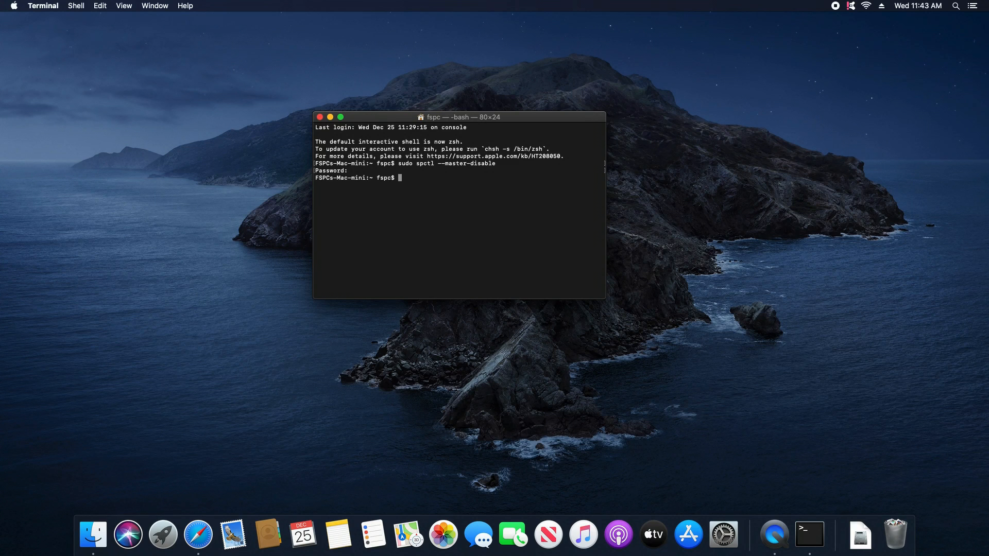
pyautogui.moveTo(477, 196)
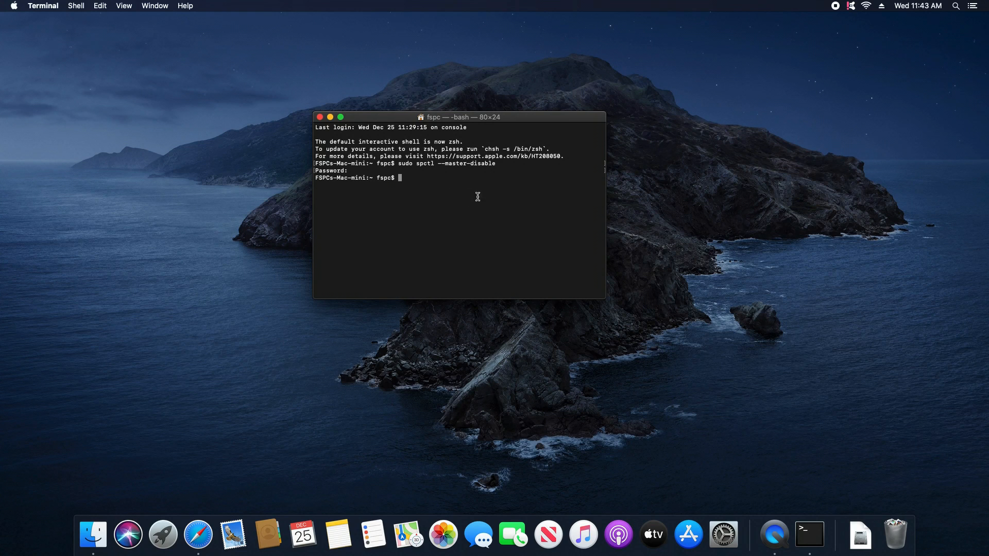
pyautogui.moveTo(619, 211)
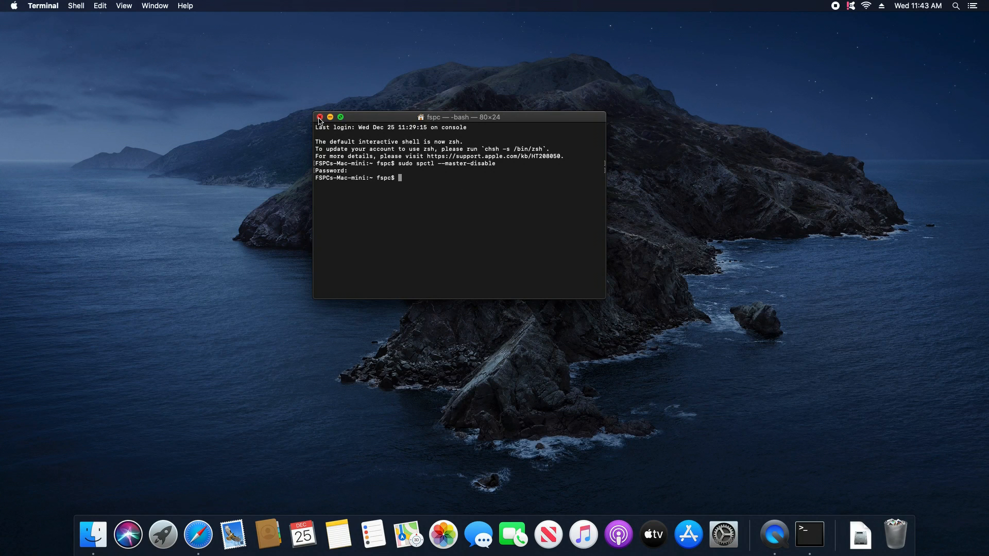
# Step: Close the Terminal window and reveal the Apple menu from the desktop
pyautogui.click(320, 116)
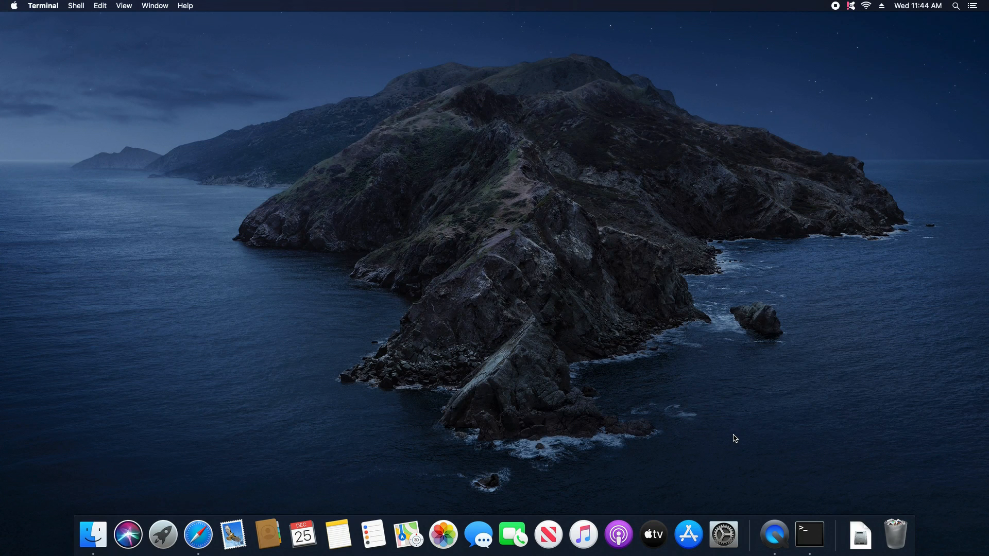
pyautogui.moveTo(20, 19)
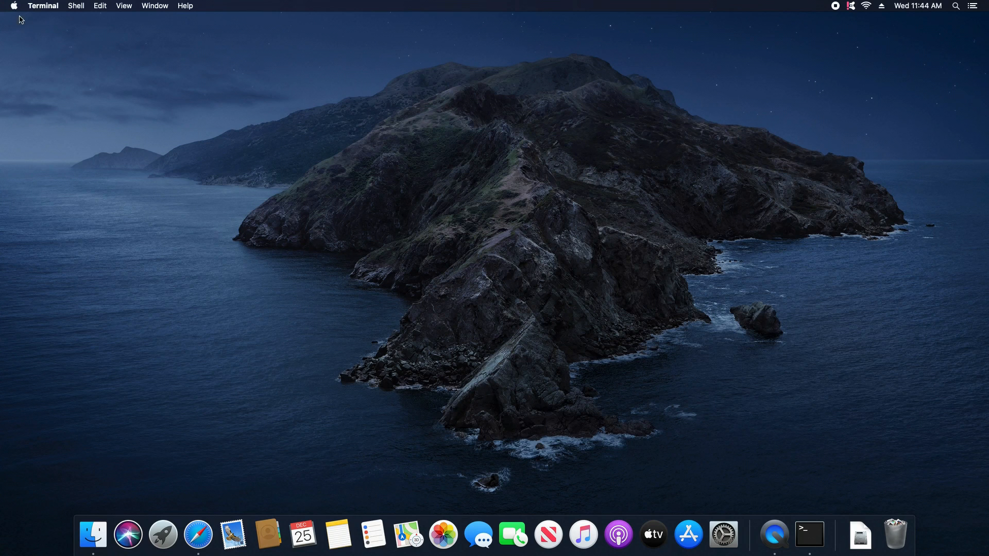
pyautogui.click(12, 6)
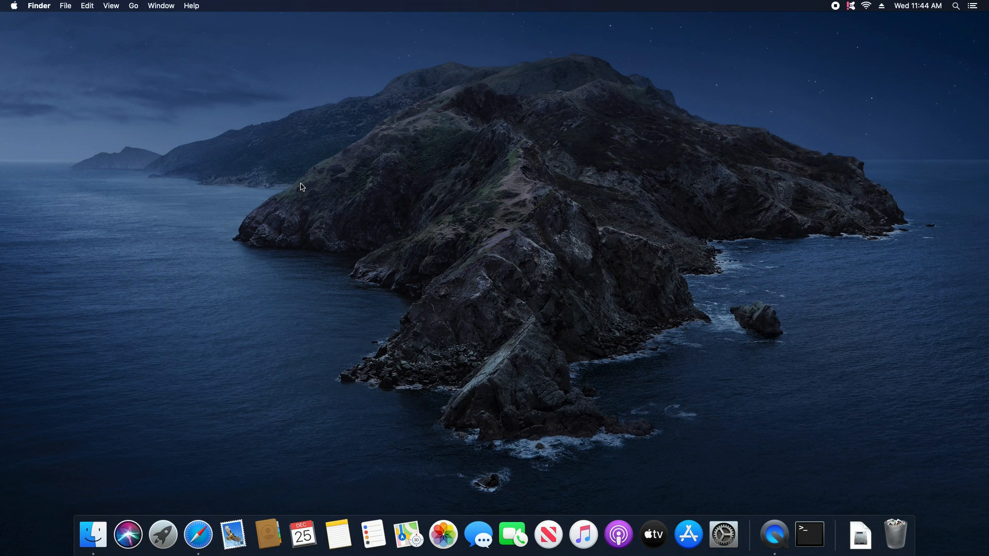
pyautogui.click(12, 6)
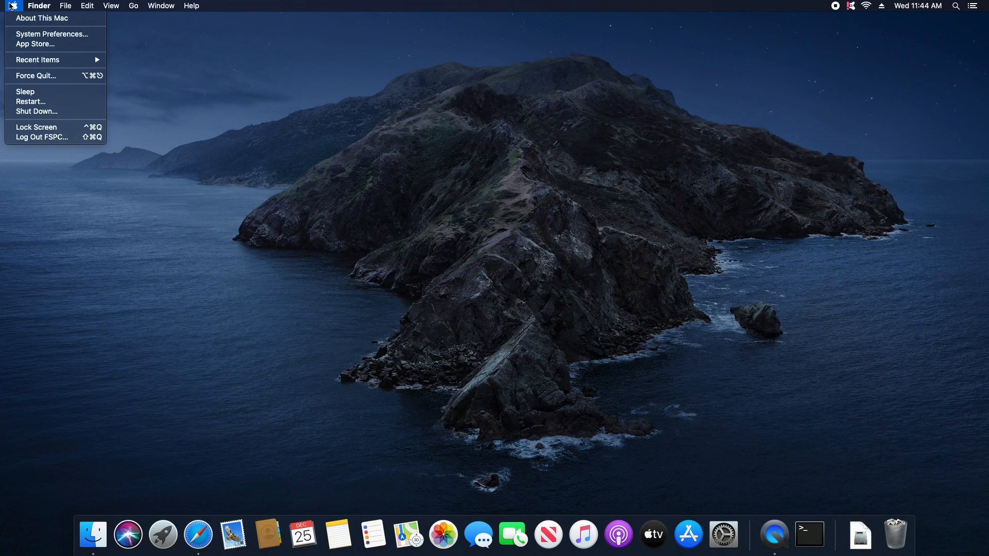
pyautogui.moveTo(52, 34)
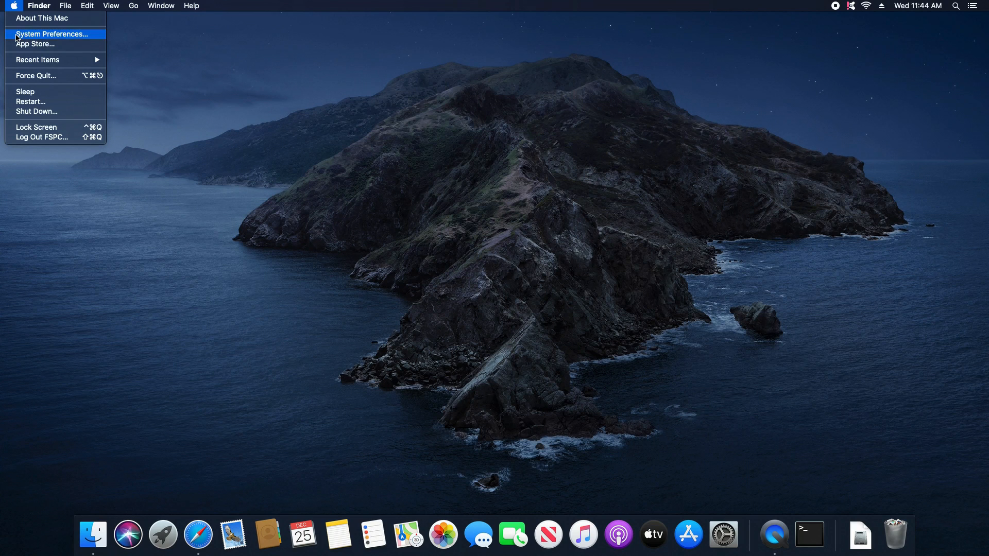
# Step: Reopen Security & Privacy to verify 'Anywhere' is allowed, then close preferences
pyautogui.click(51, 34)
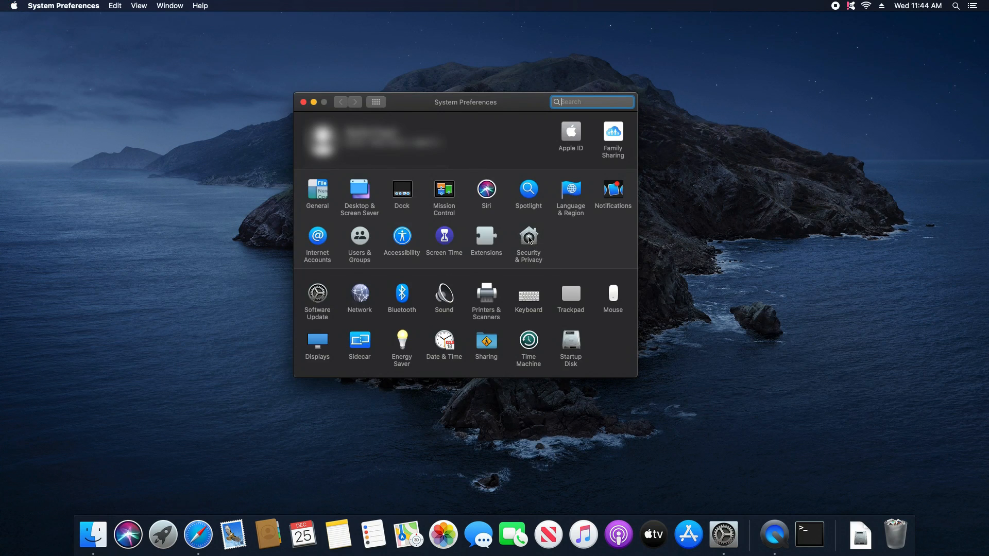
pyautogui.click(527, 243)
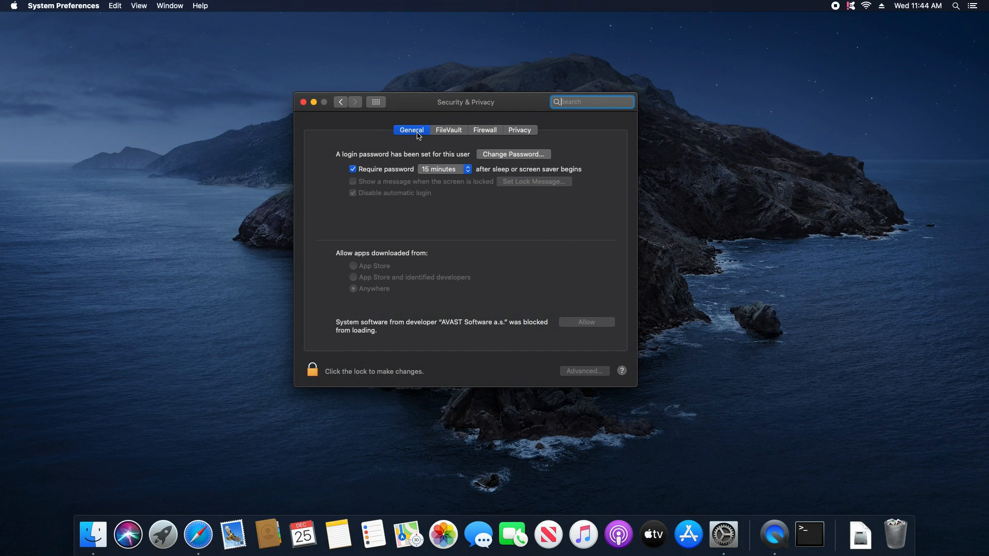
pyautogui.moveTo(403, 156)
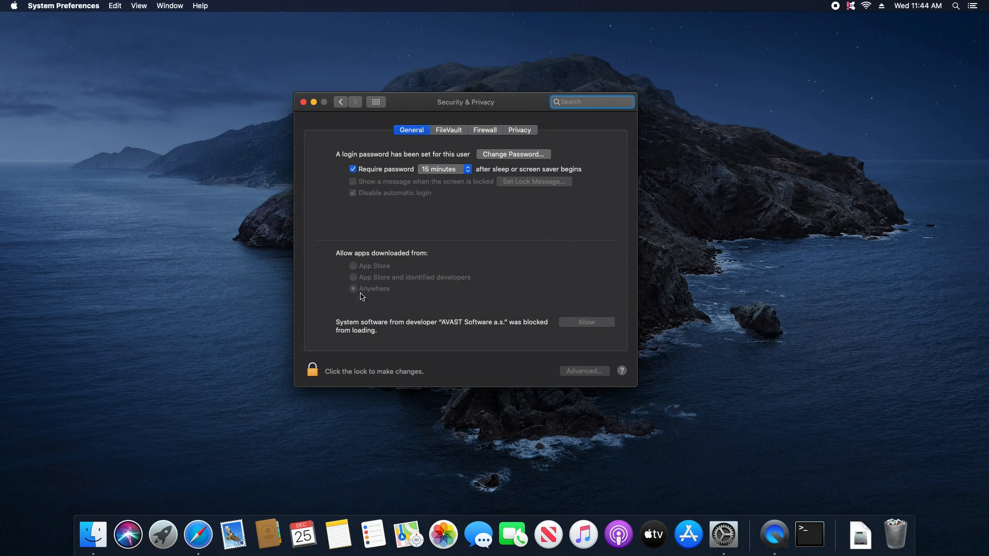
pyautogui.moveTo(362, 293)
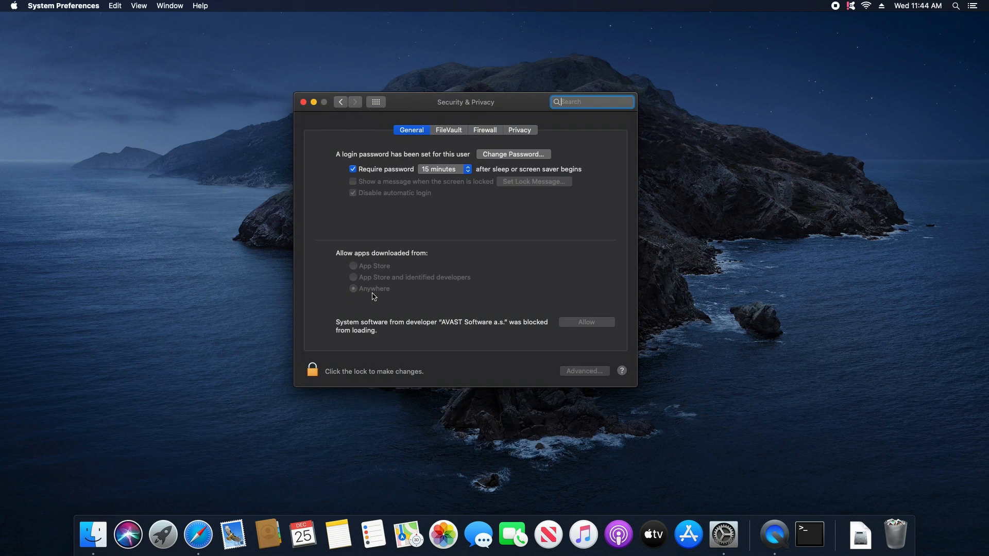
pyautogui.moveTo(326, 345)
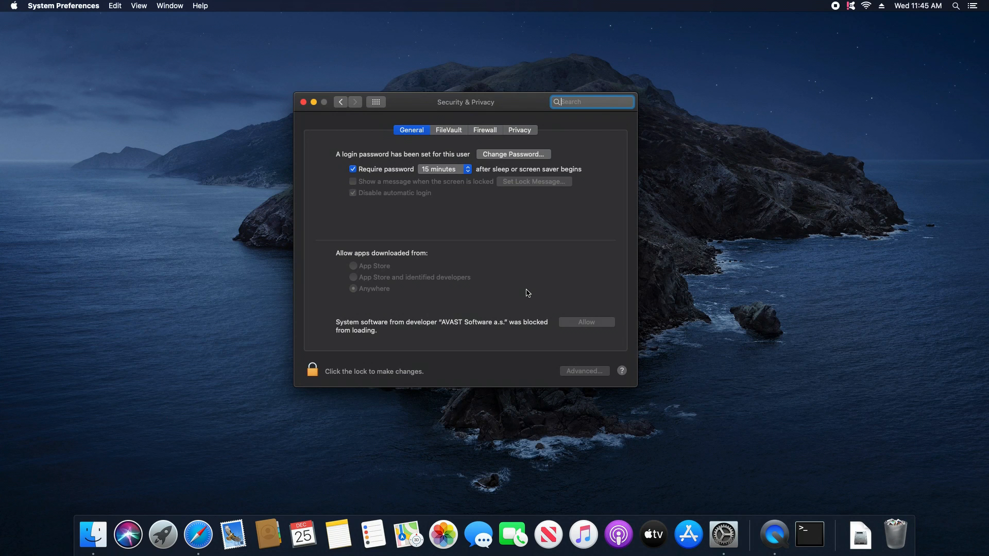
pyautogui.click(302, 102)
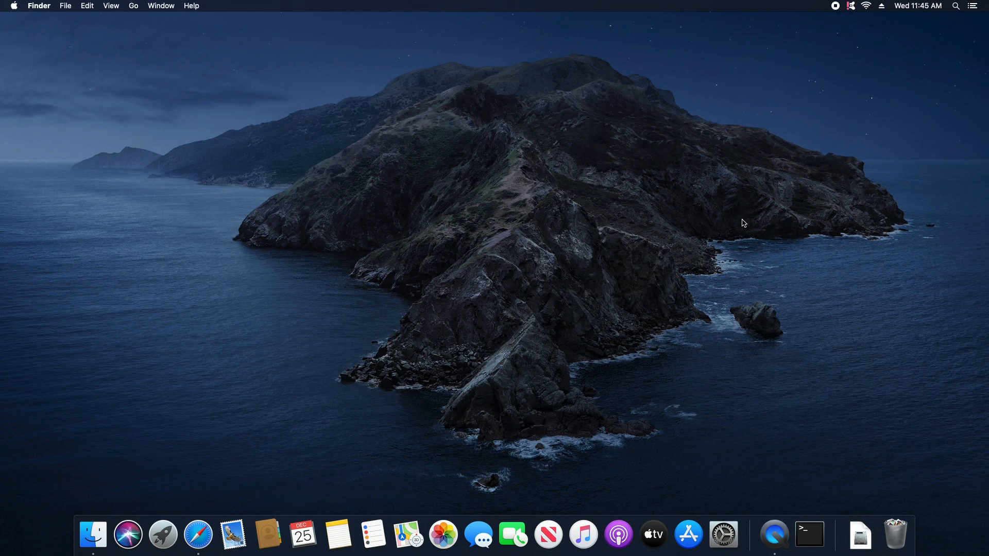